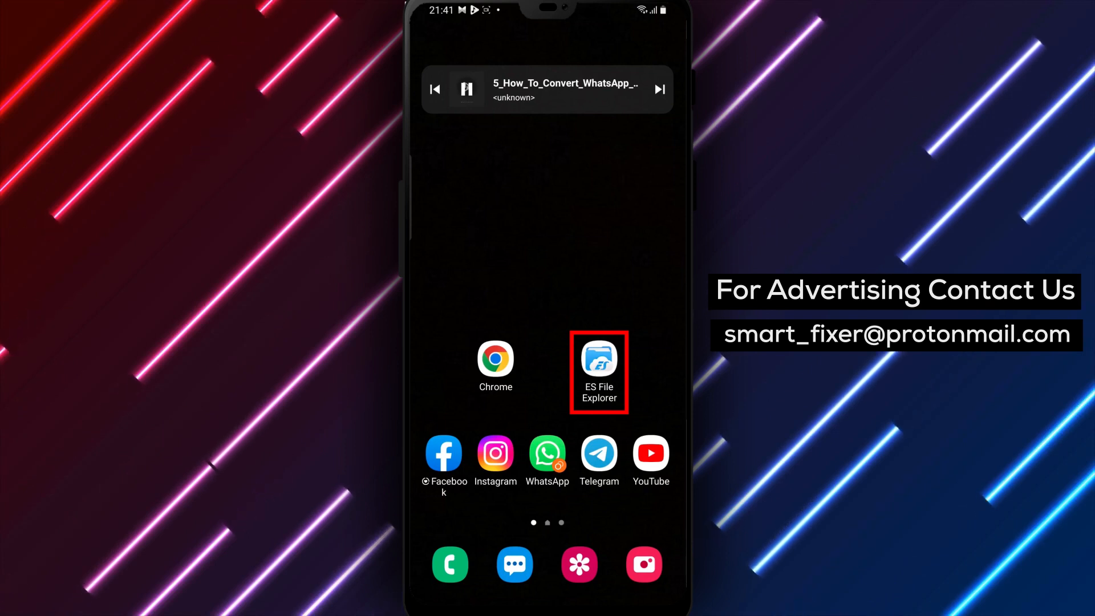
Browse to the WhatsApp Voice Notes folder under Android in ES File Explorer.
left_click(599, 363)
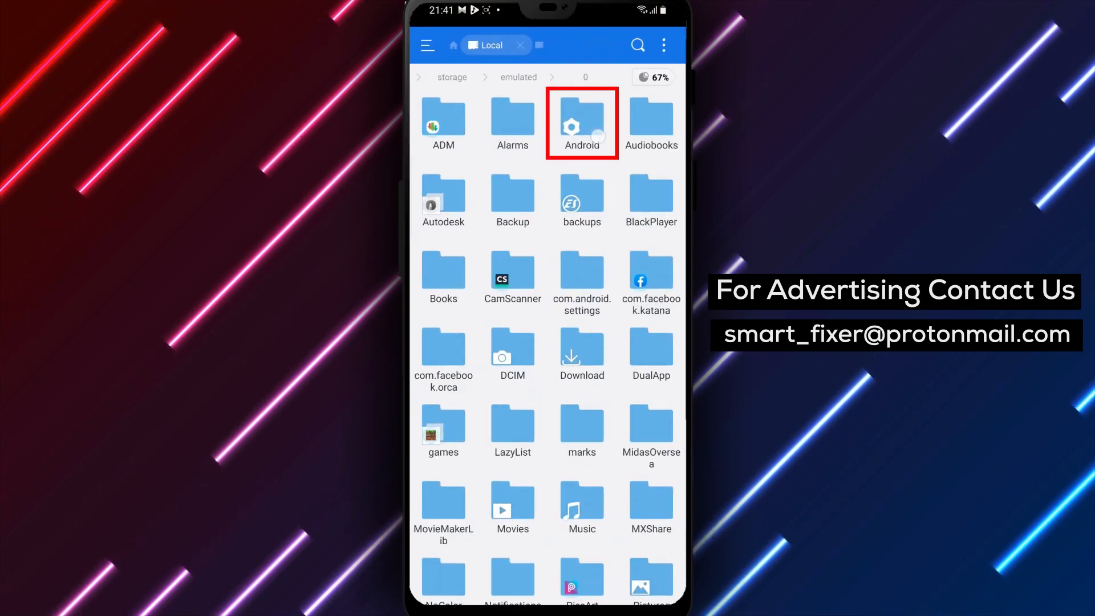
left_click(581, 123)
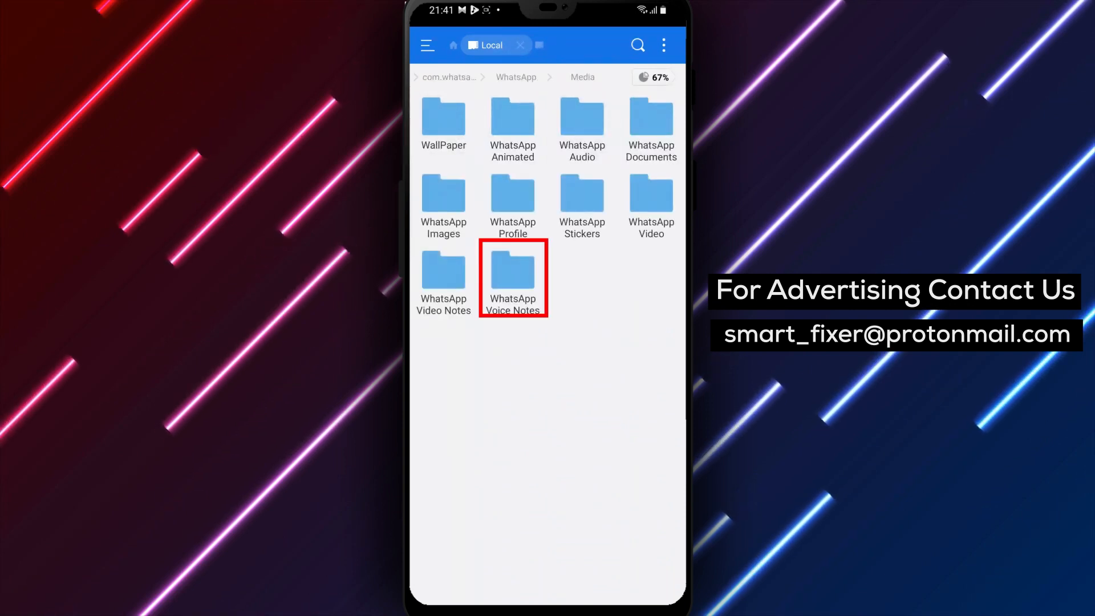
left_click(512, 271)
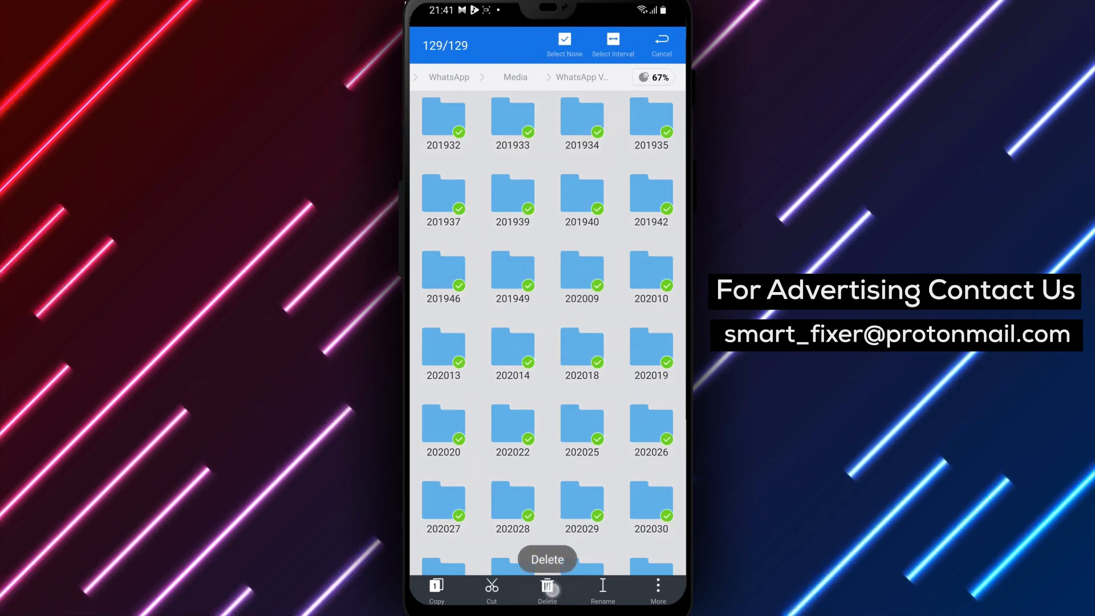
left_click(661, 42)
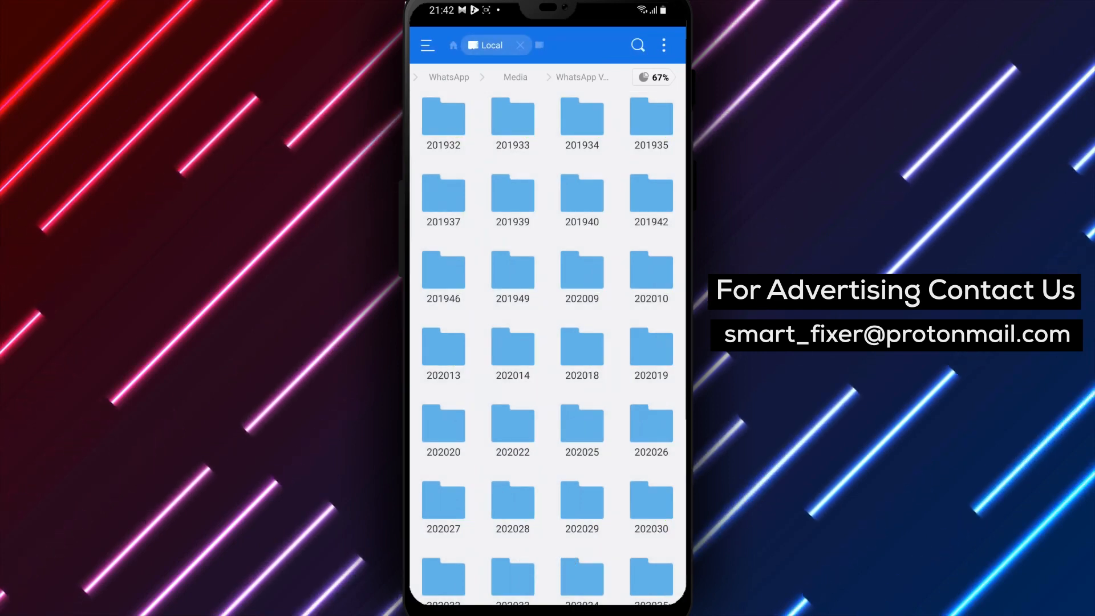
scroll("down", 3)
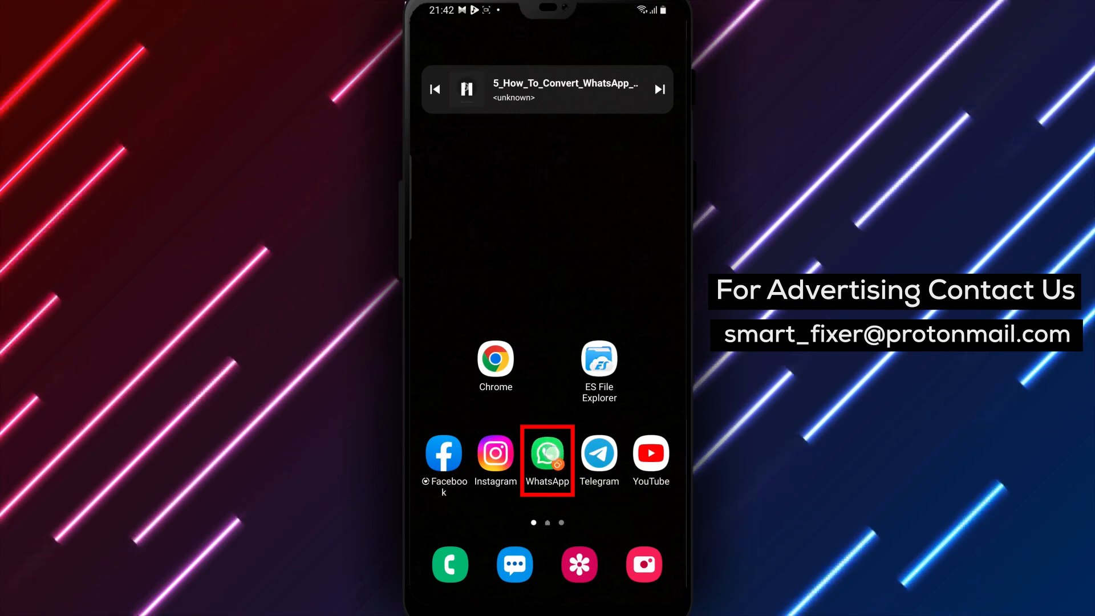
View the voice note in its WhatsApp chat, then load convertio.co/audio-converter in Chrome.
left_click(547, 454)
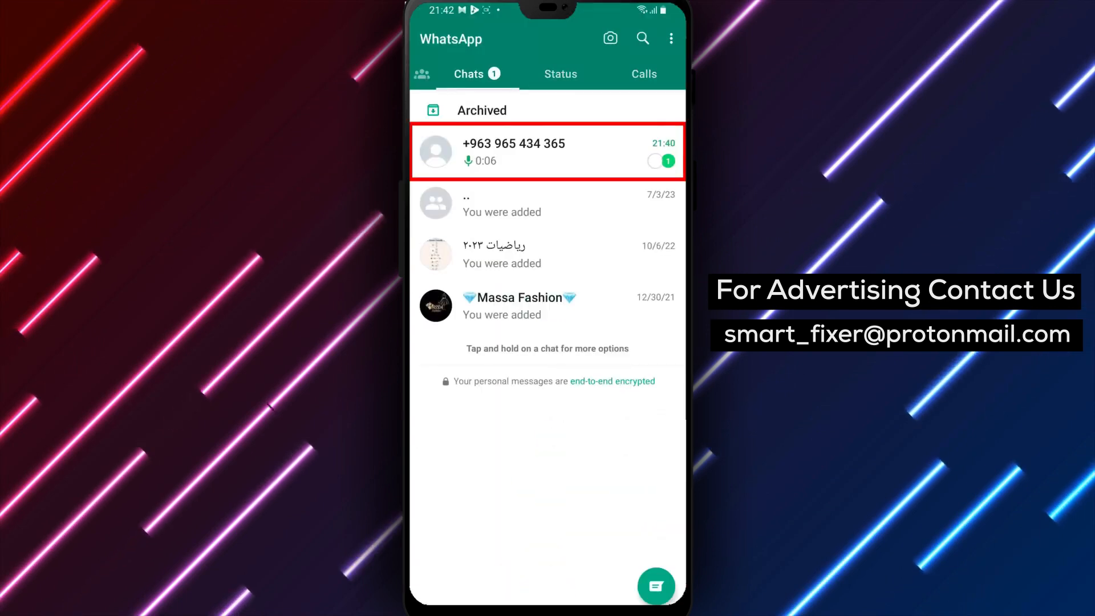
left_click(548, 152)
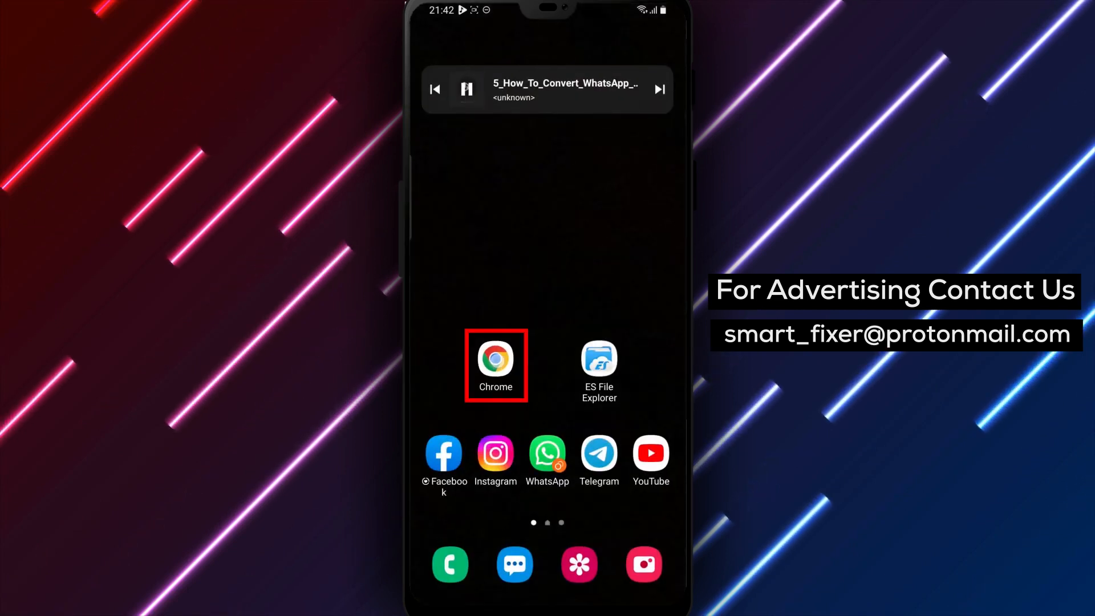
left_click(494, 356)
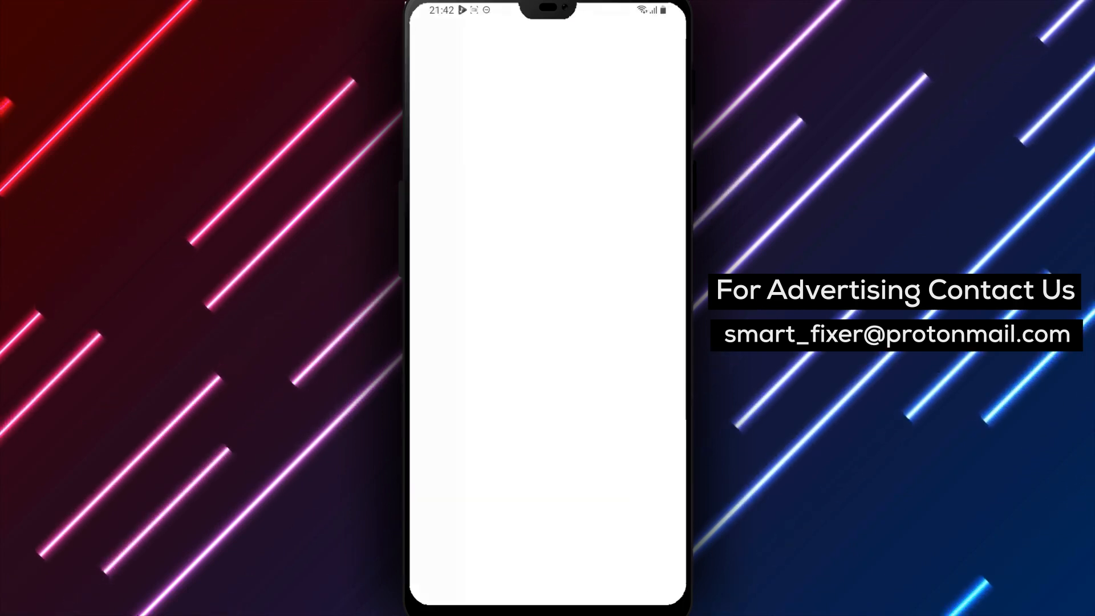
left_click(545, 39)
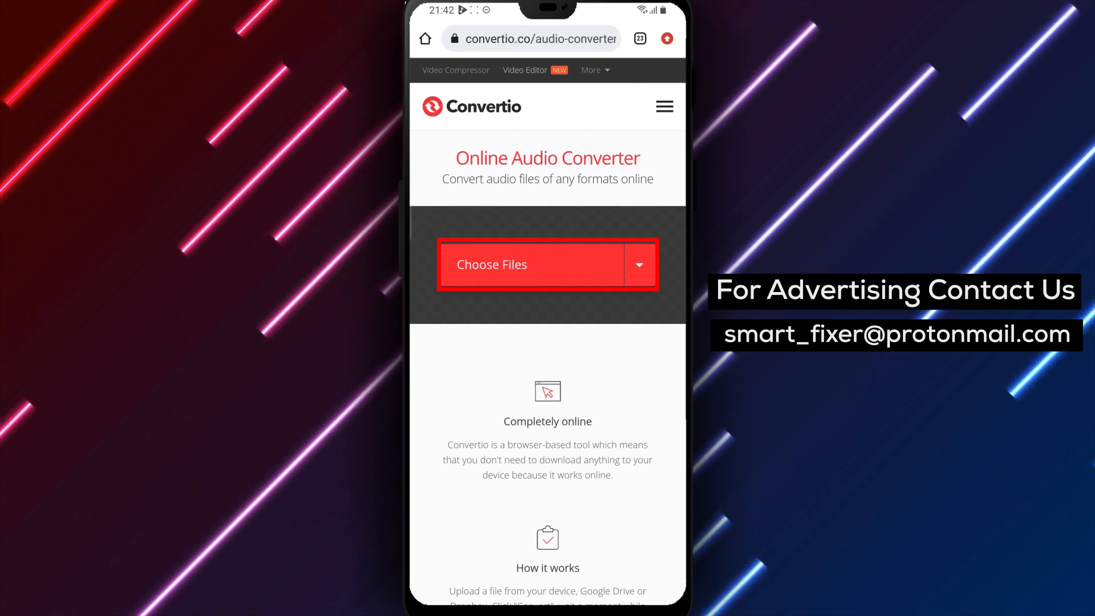
Start Choose Files, allow the permission prompt, and browse phone storage via ES File Explorer's Choose path.
left_click(534, 265)
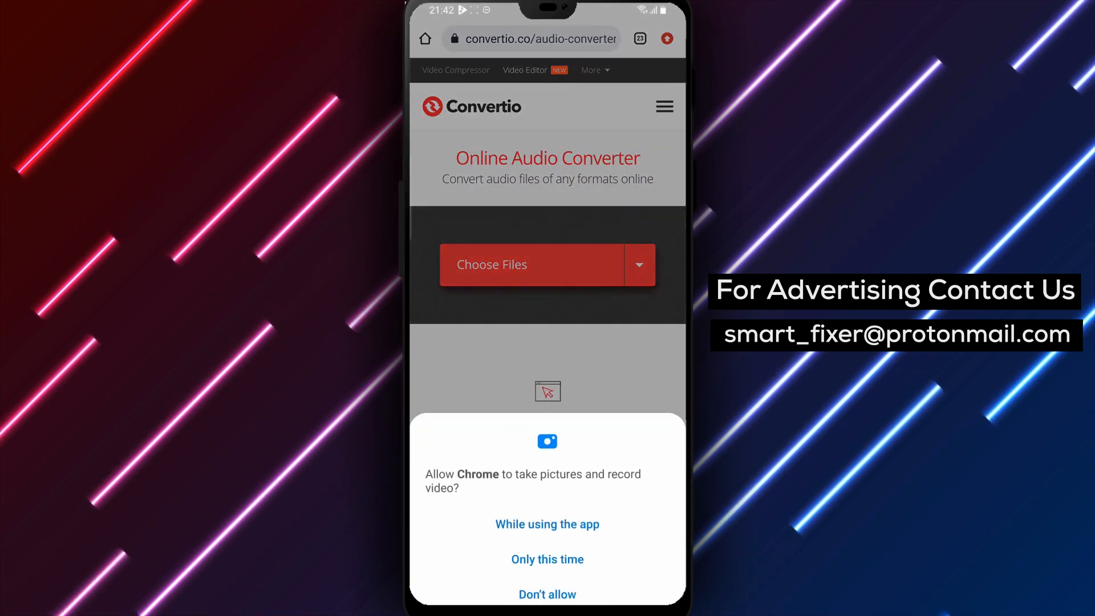
left_click(548, 559)
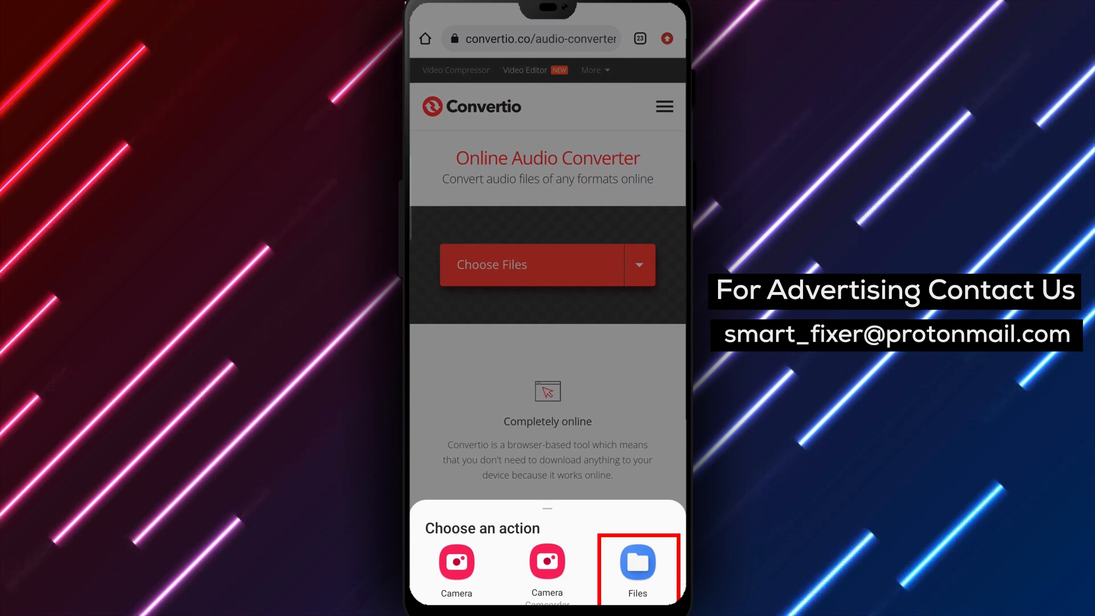
left_click(636, 563)
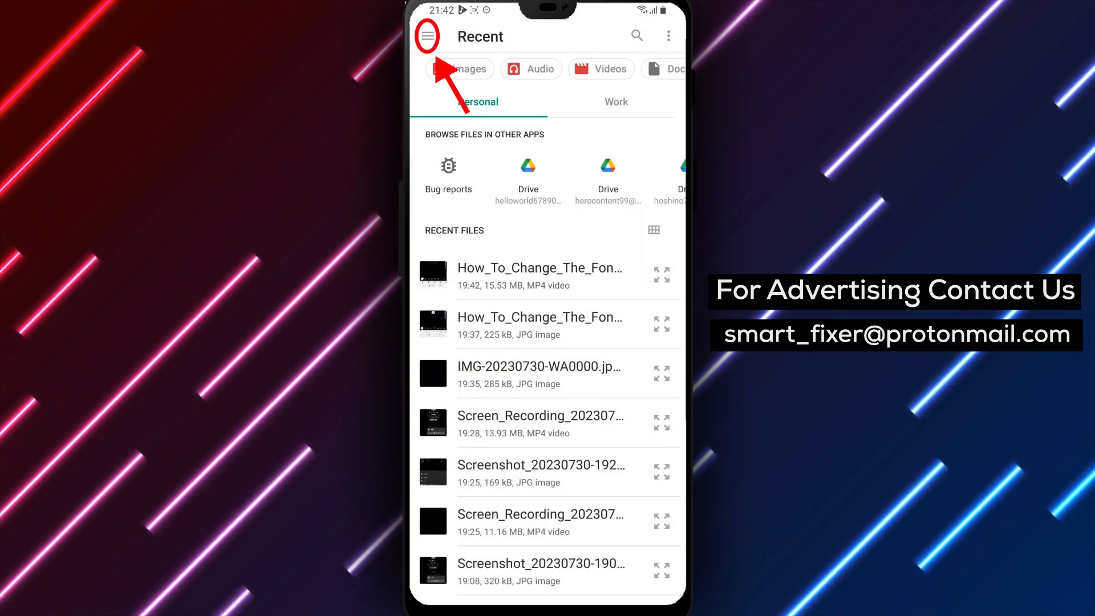
left_click(426, 36)
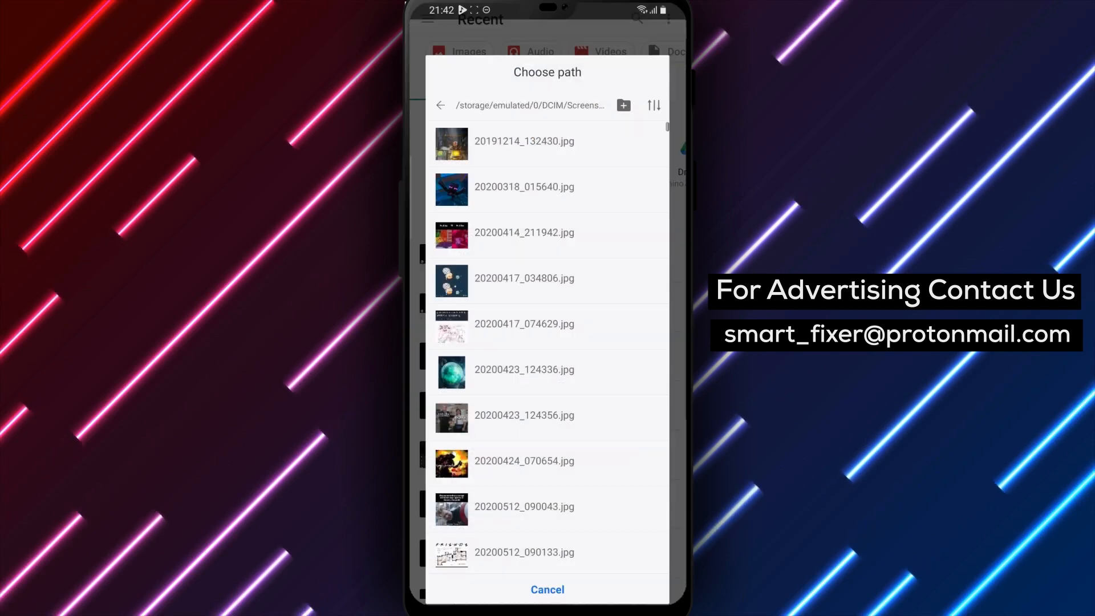
left_click(441, 105)
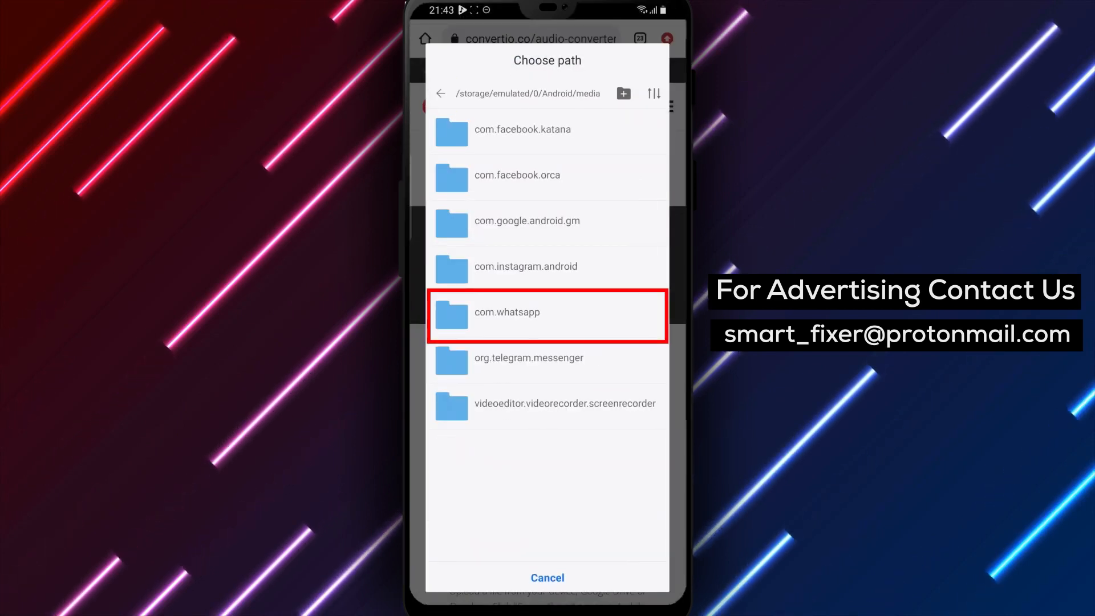
Pick PTT-20230730-WA0015.opus from com.whatsapp > Media > WhatsApp Voice Notes the normal Android way.
left_click(546, 313)
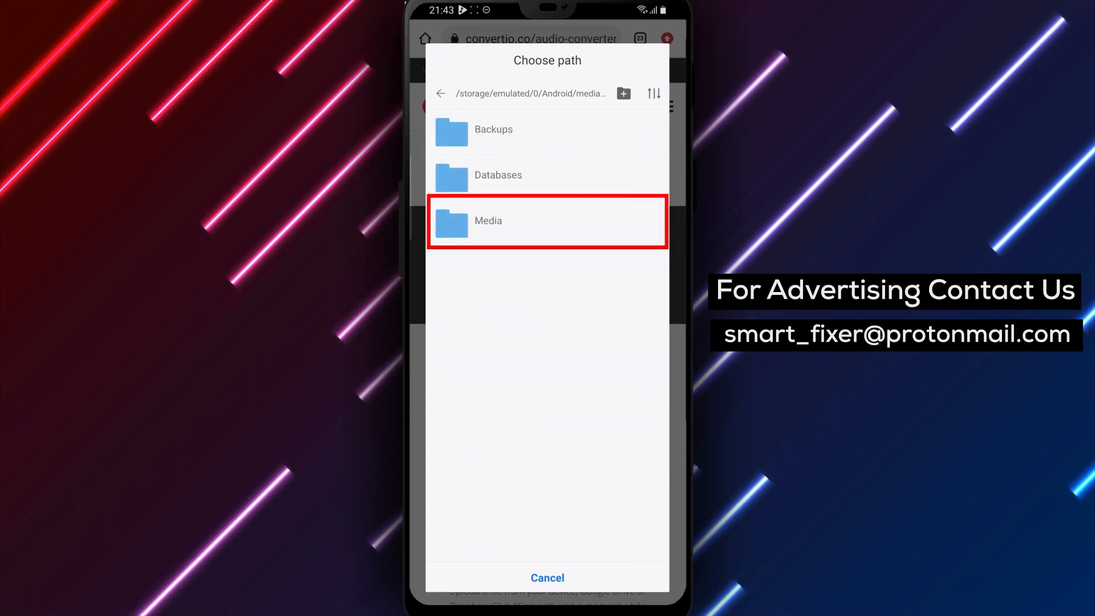
left_click(546, 220)
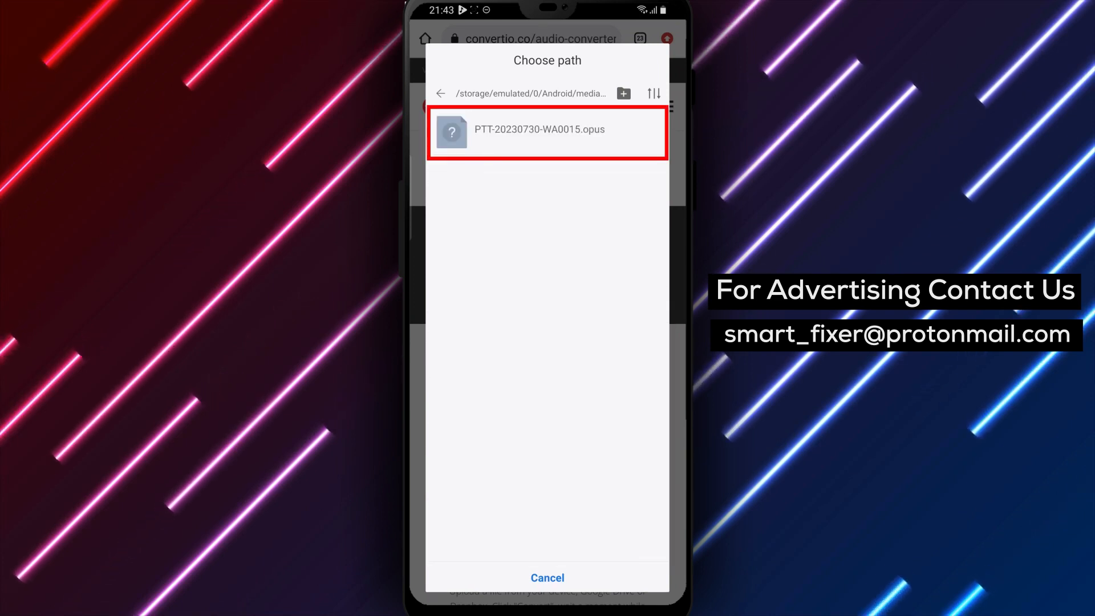
left_click(546, 130)
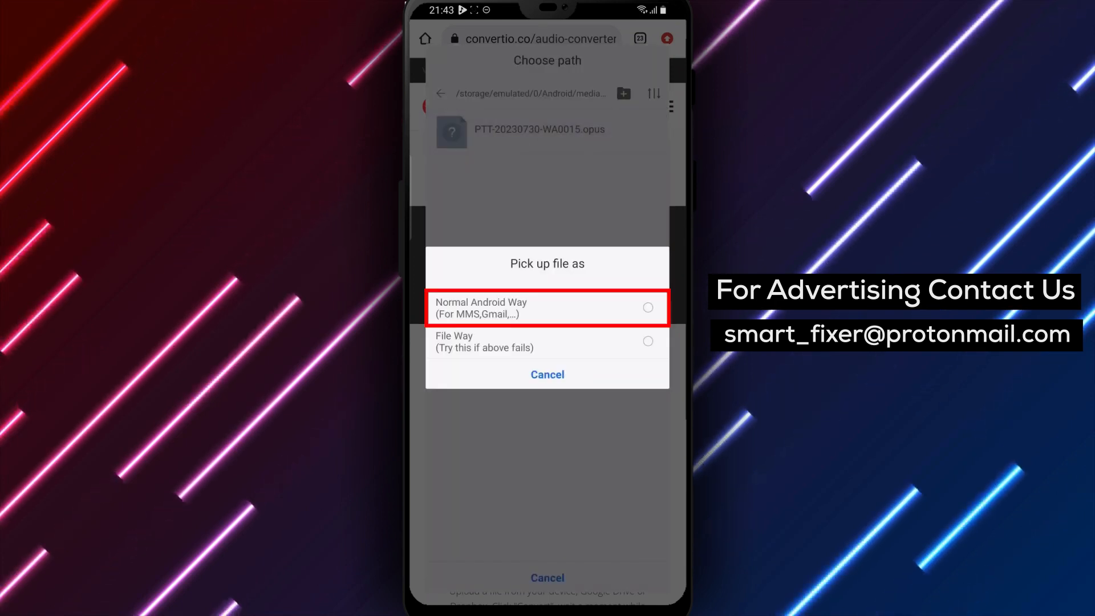
left_click(546, 308)
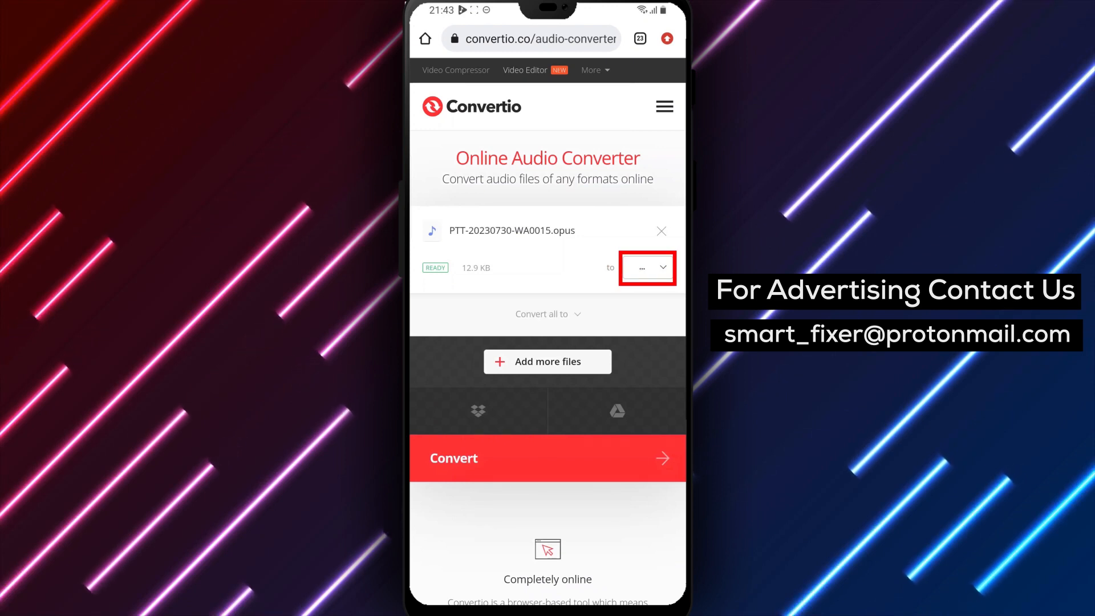
Set the output format to MP3 and convert the voice note.
left_click(645, 267)
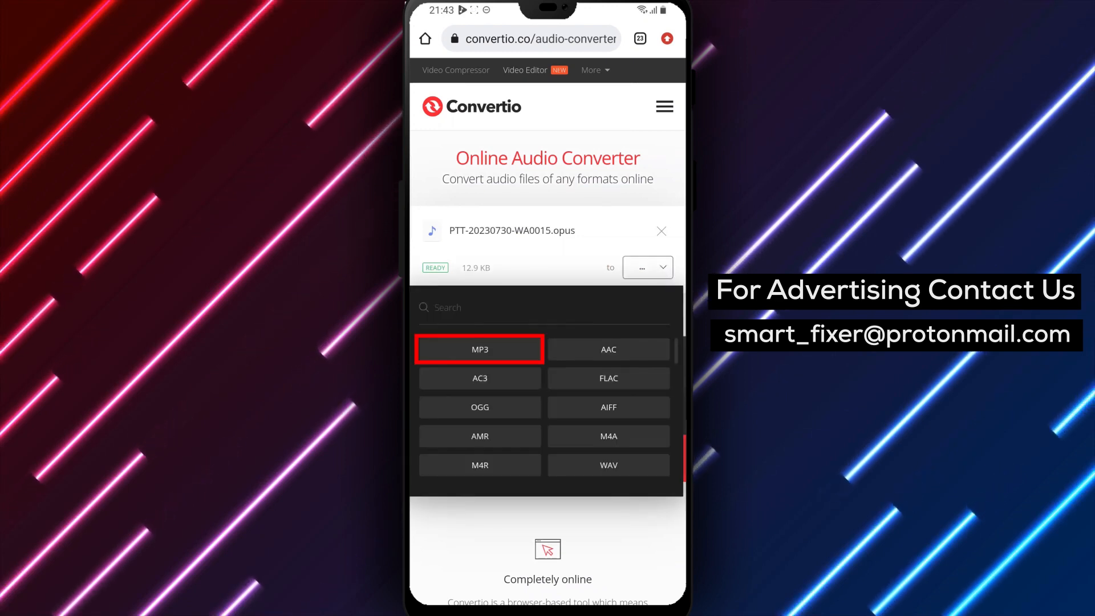
left_click(480, 349)
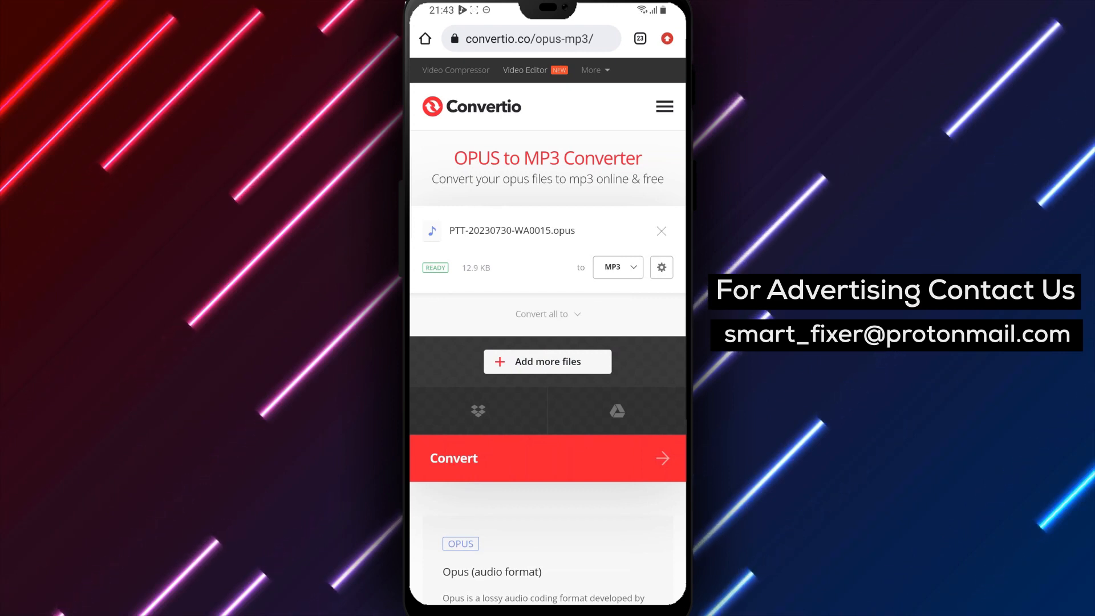
left_click(618, 267)
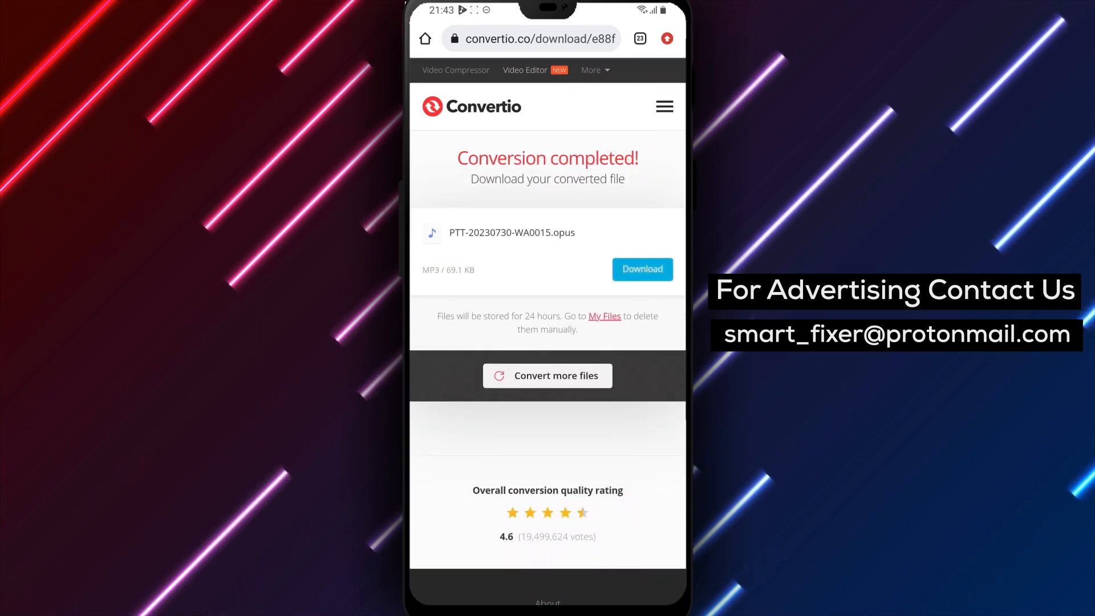
Download the converted 69.1 KB MP3 and open it from the File downloaded popup.
left_click(641, 270)
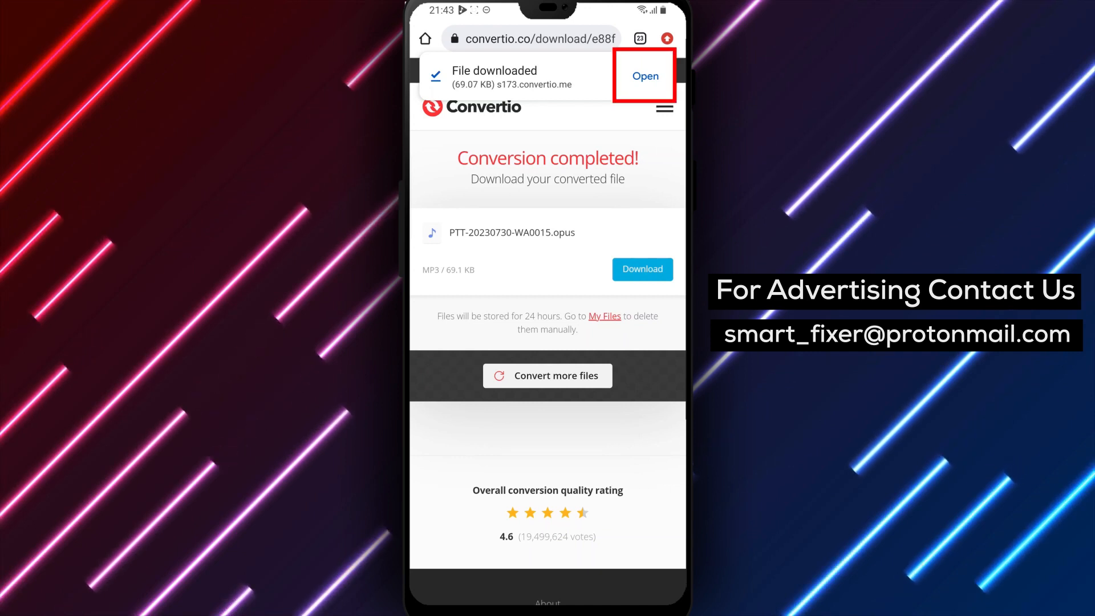
left_click(644, 75)
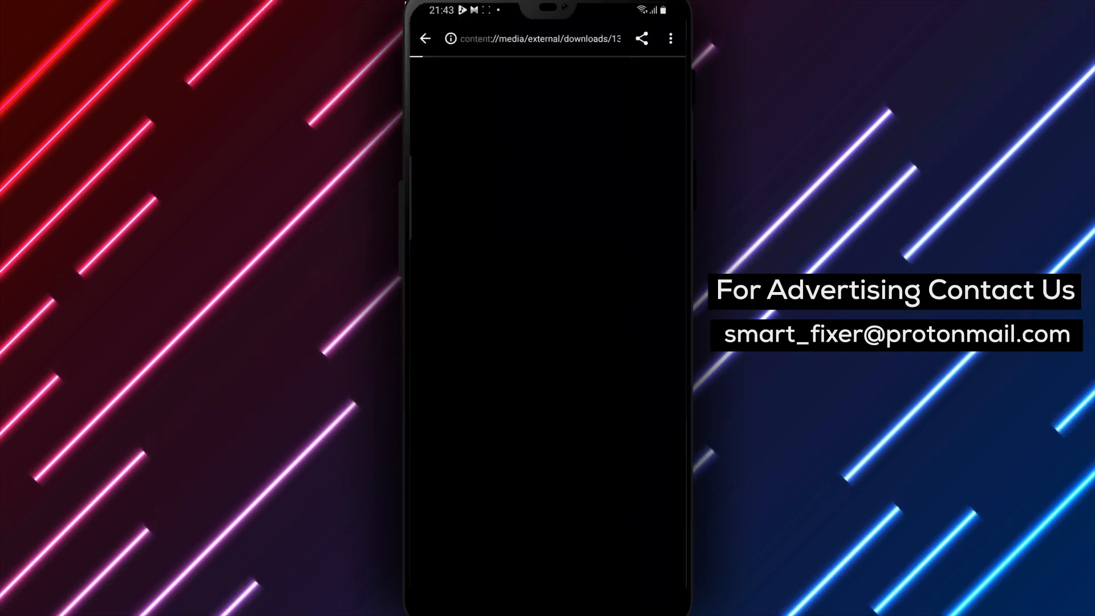